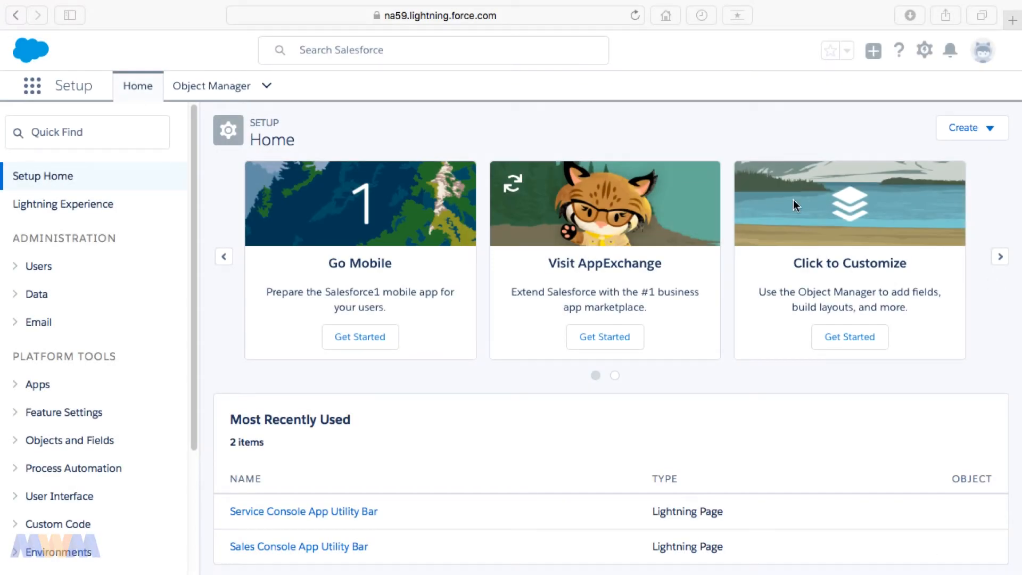
mouse_move(775, 111)
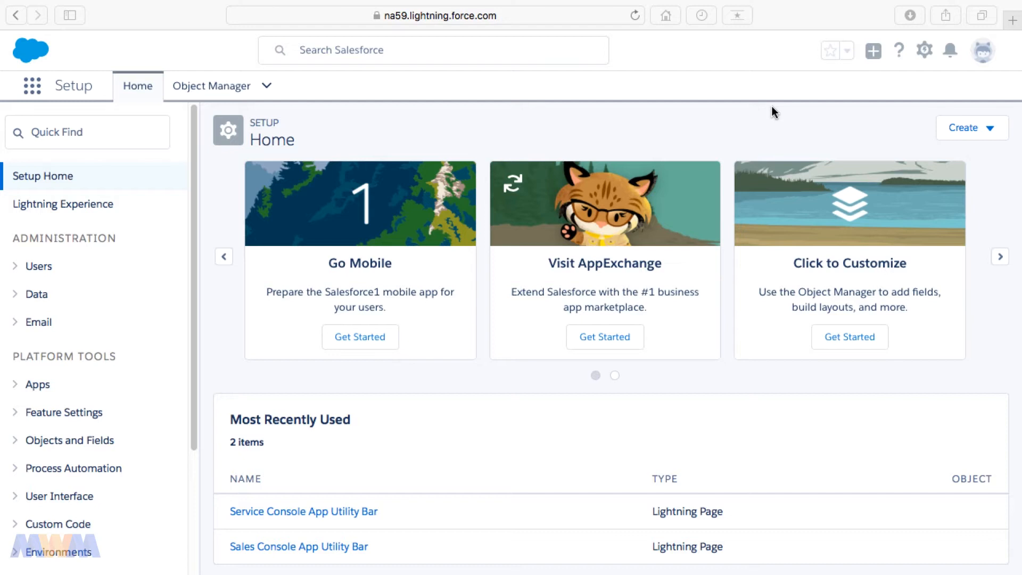
mouse_move(739, 149)
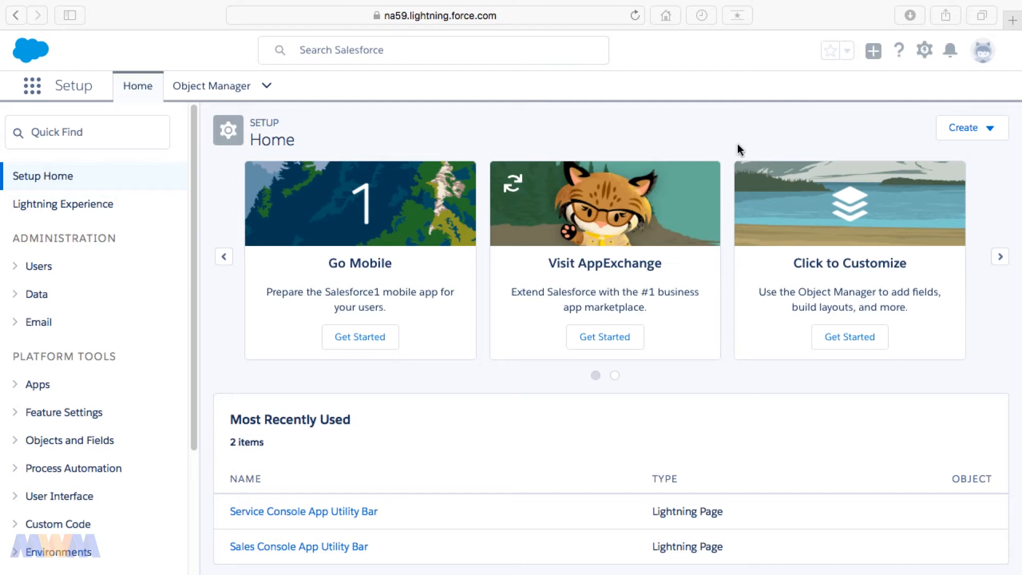
mouse_move(241, 101)
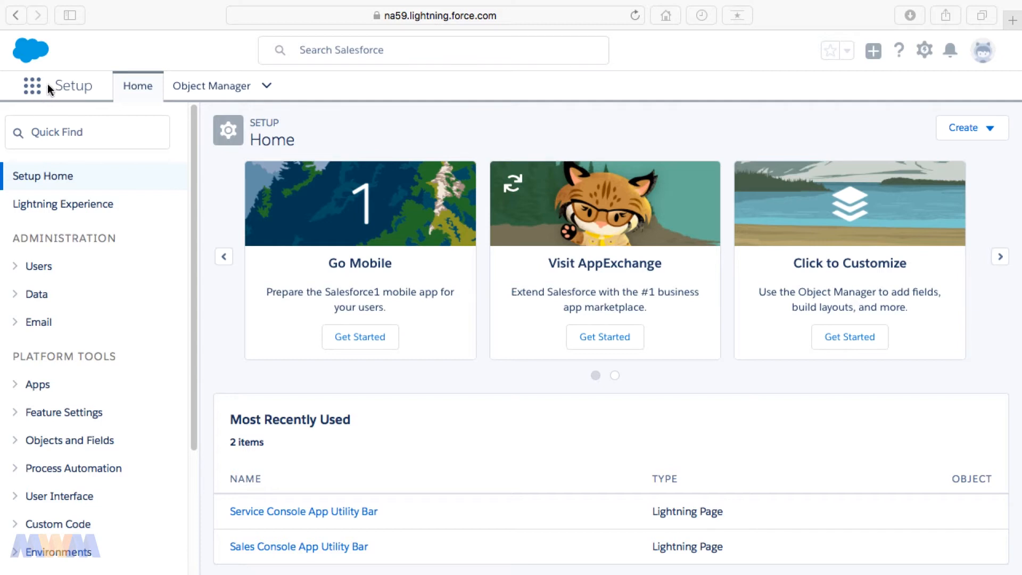
Step: Launch the Sales app from the App Launcher's All Apps list
click(34, 89)
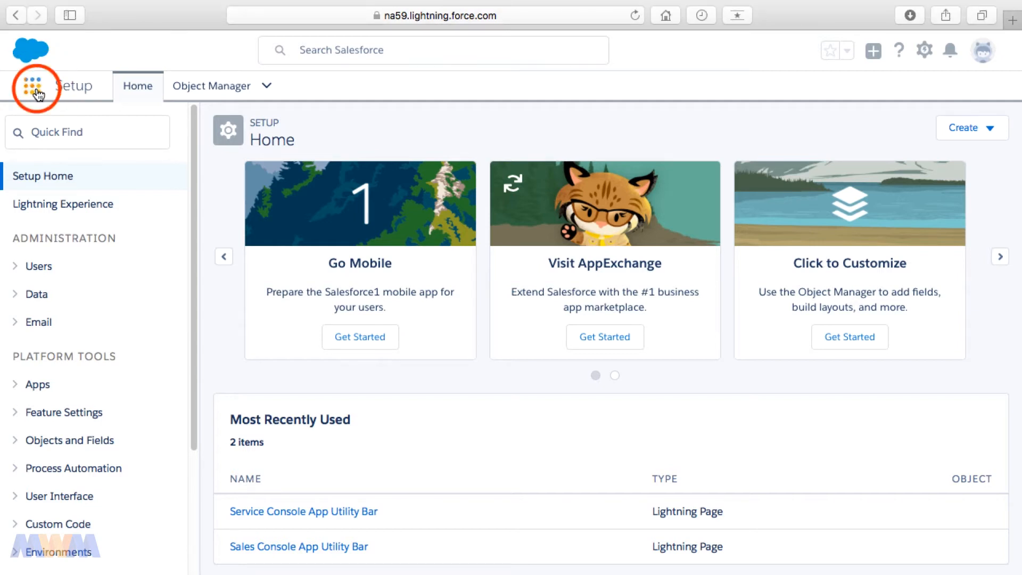
click(31, 85)
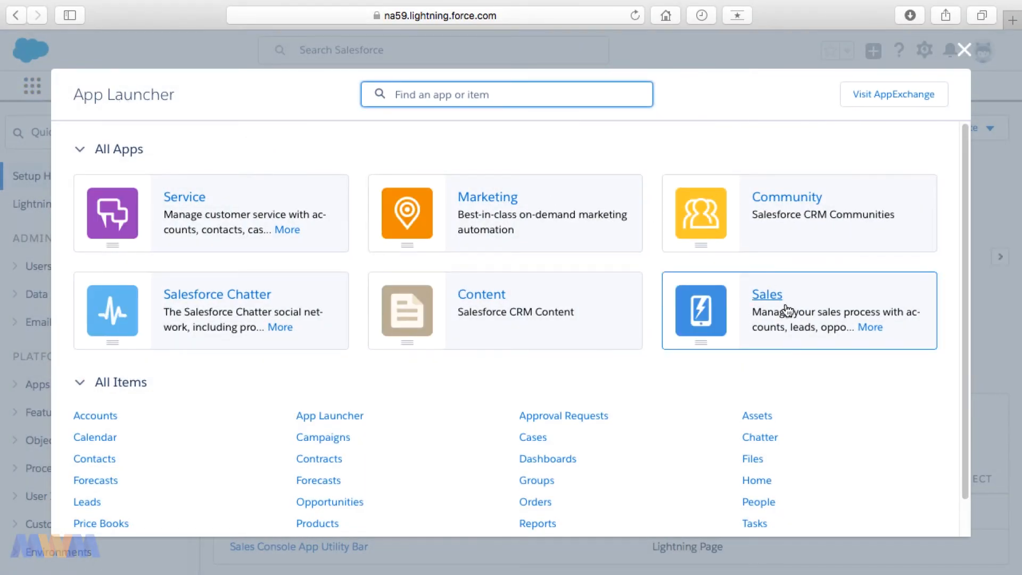
click(767, 294)
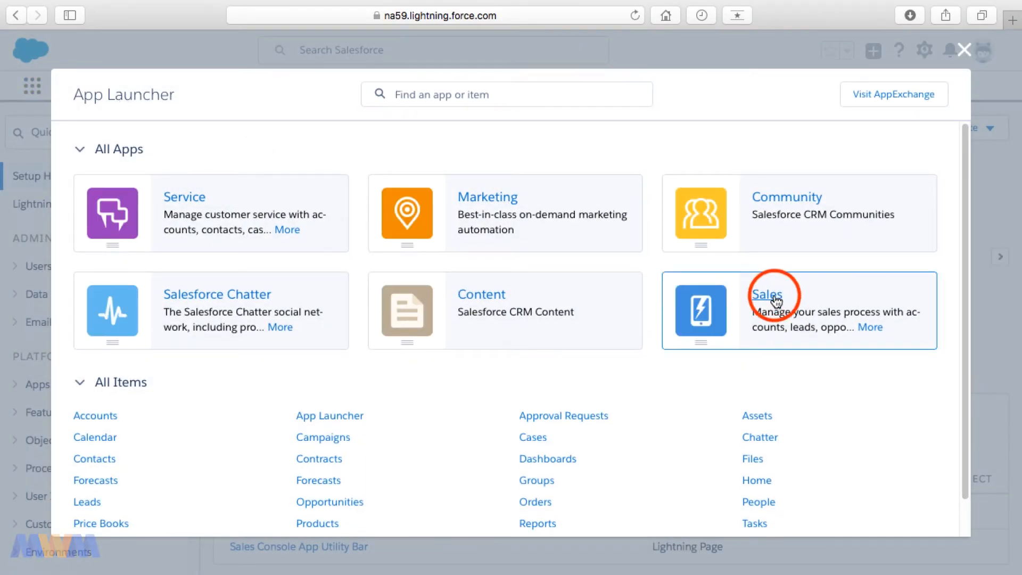
click(767, 294)
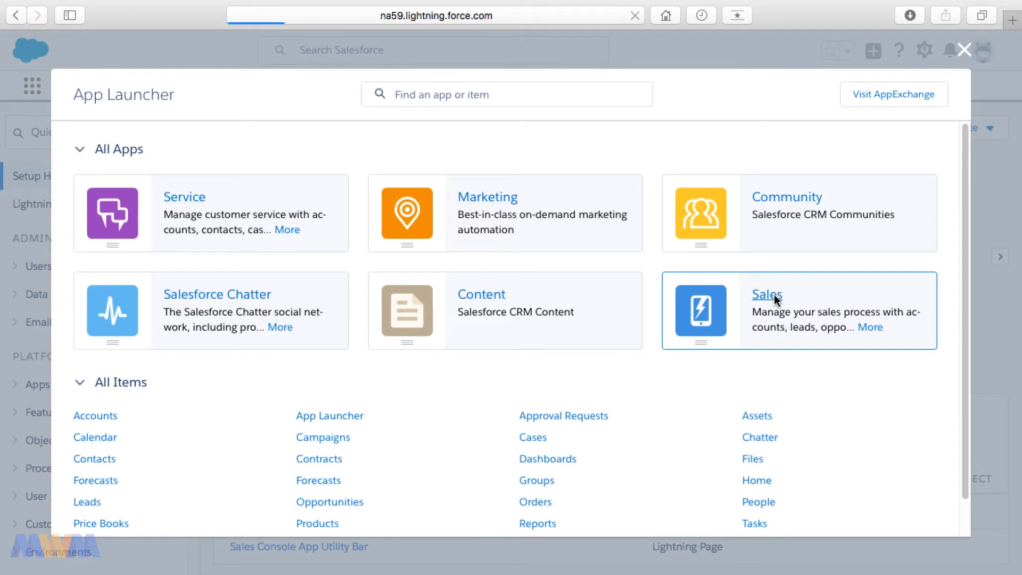
Step: Land on the Sales home page and bring up the profile avatar menu
click(766, 294)
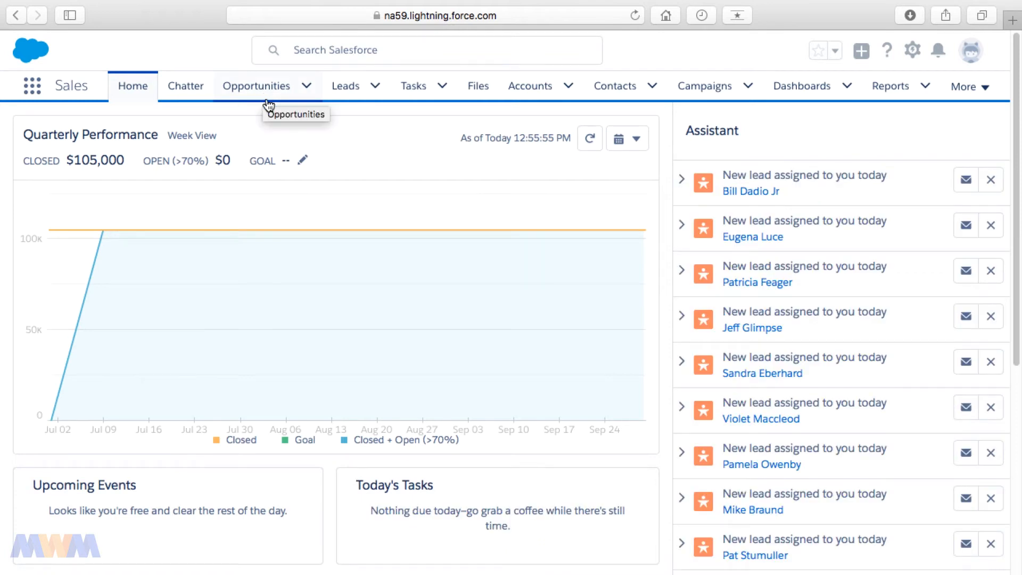
mouse_move(680, 330)
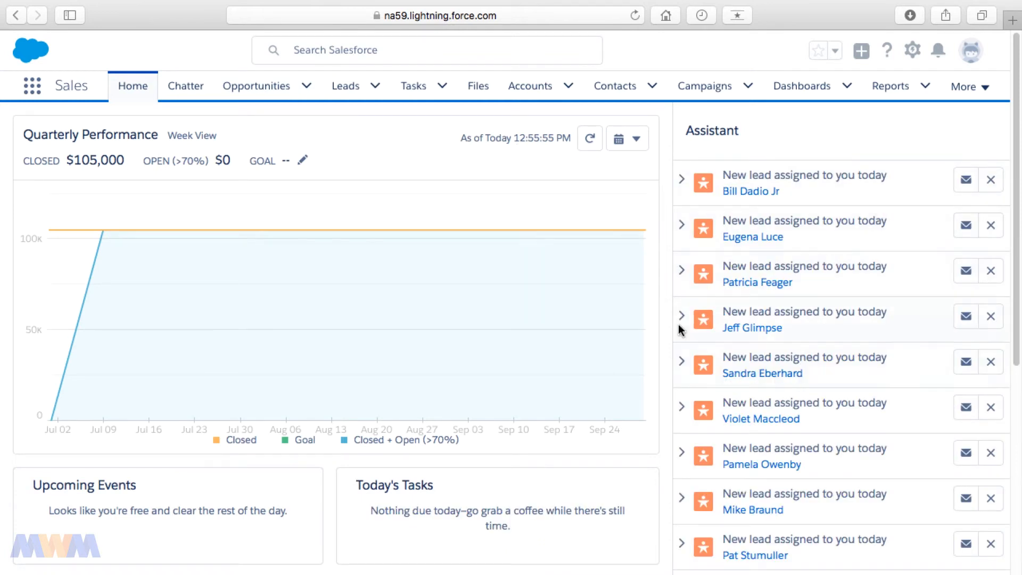
mouse_move(420, 161)
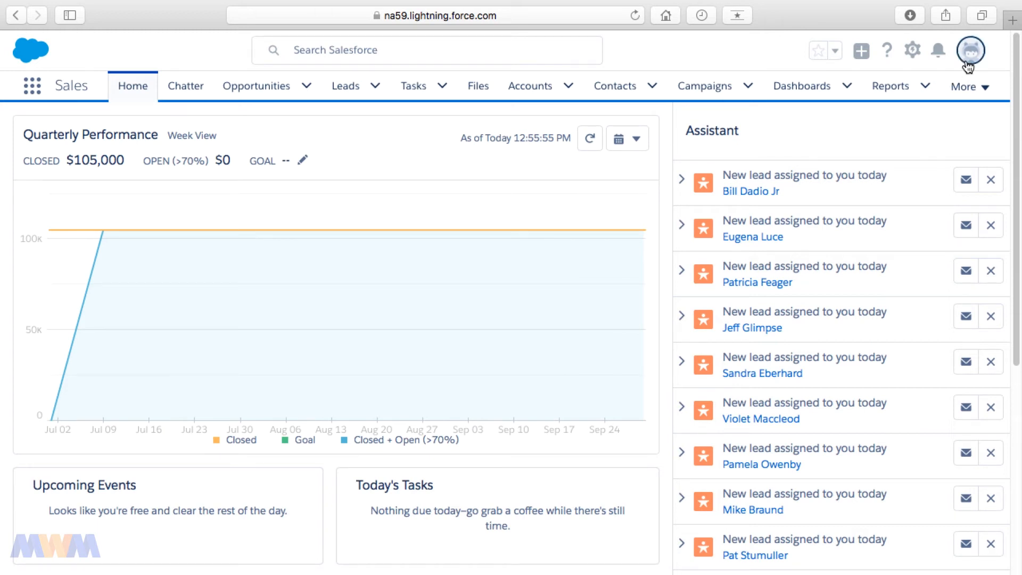
mouse_move(970, 50)
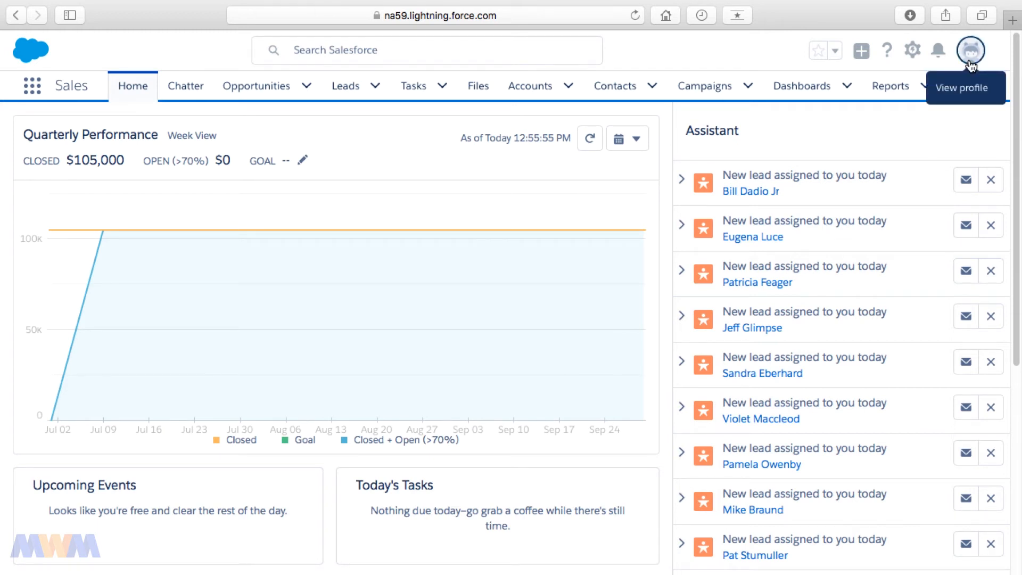
click(971, 50)
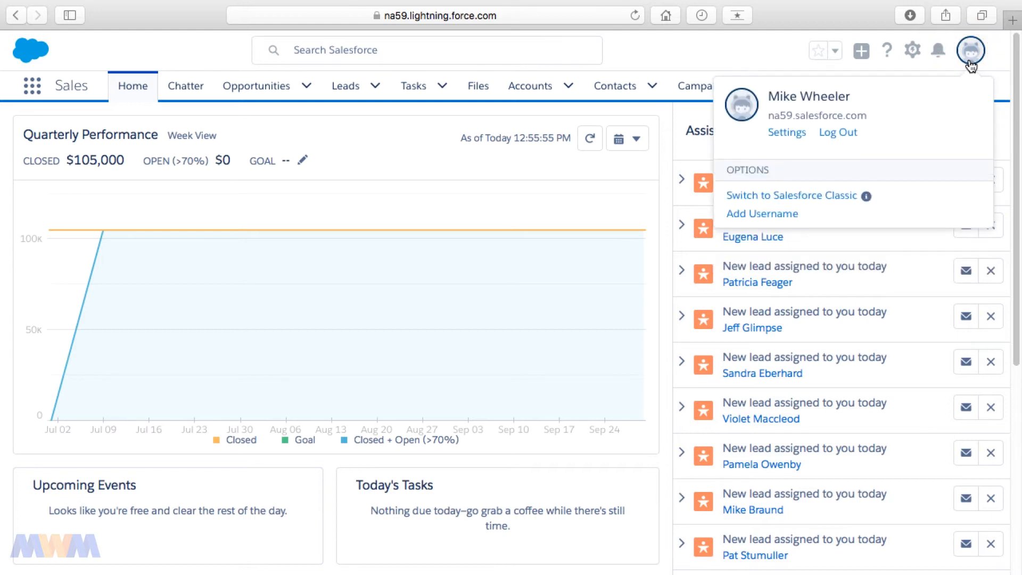
mouse_move(838, 135)
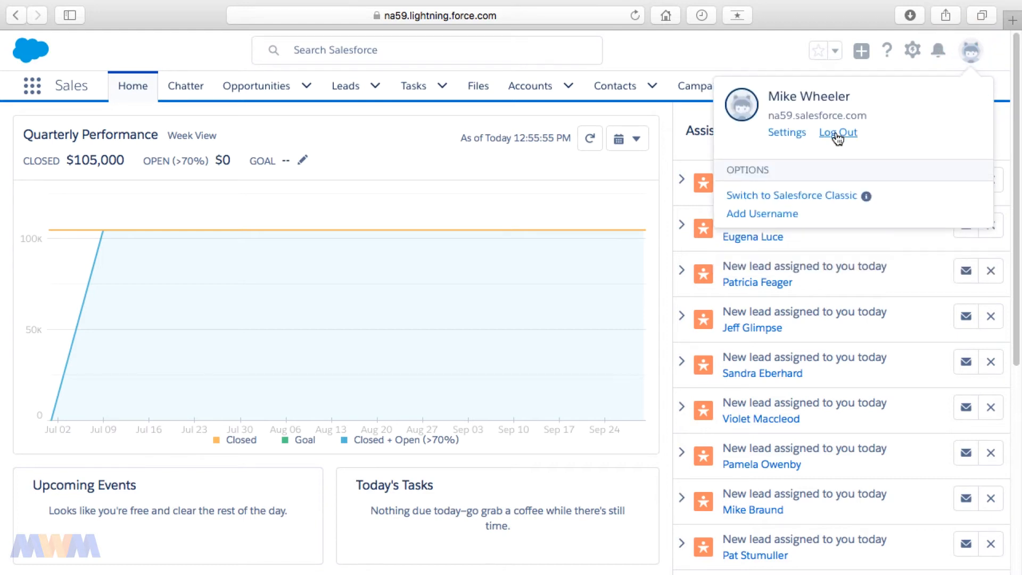
Step: Log out via the profile menu, returning to the login page with credentials filled
click(838, 132)
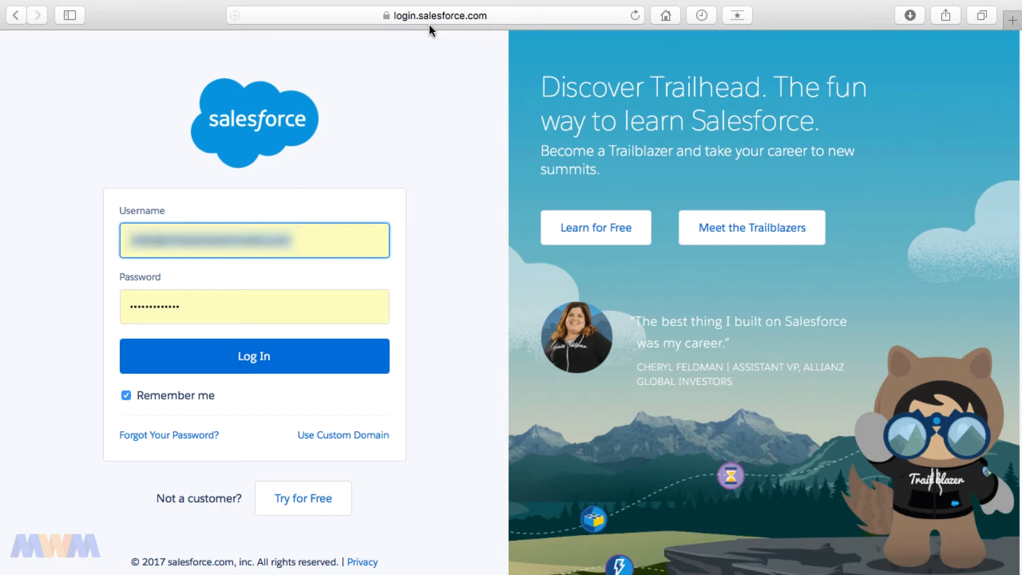
mouse_move(434, 38)
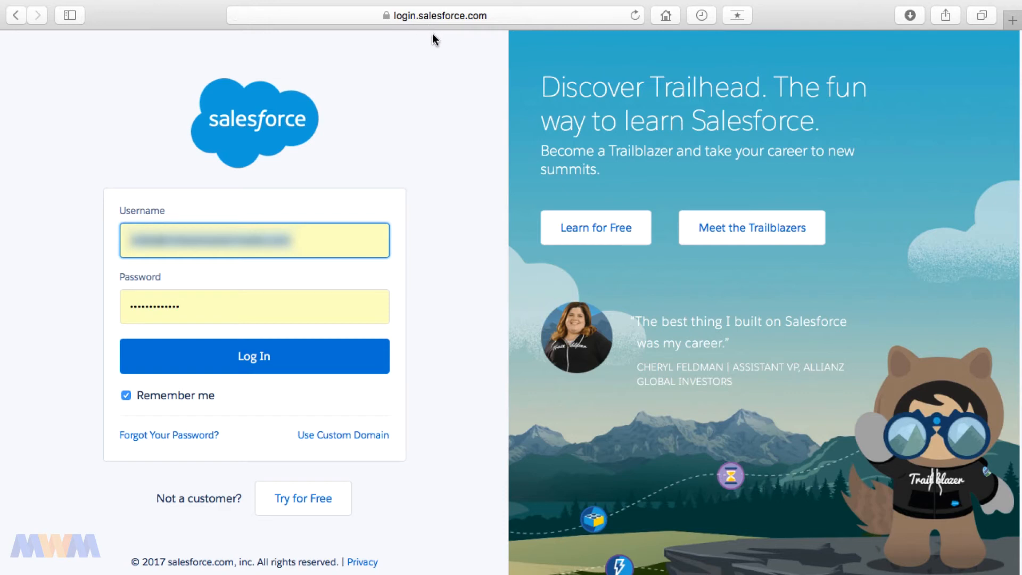
mouse_move(389, 178)
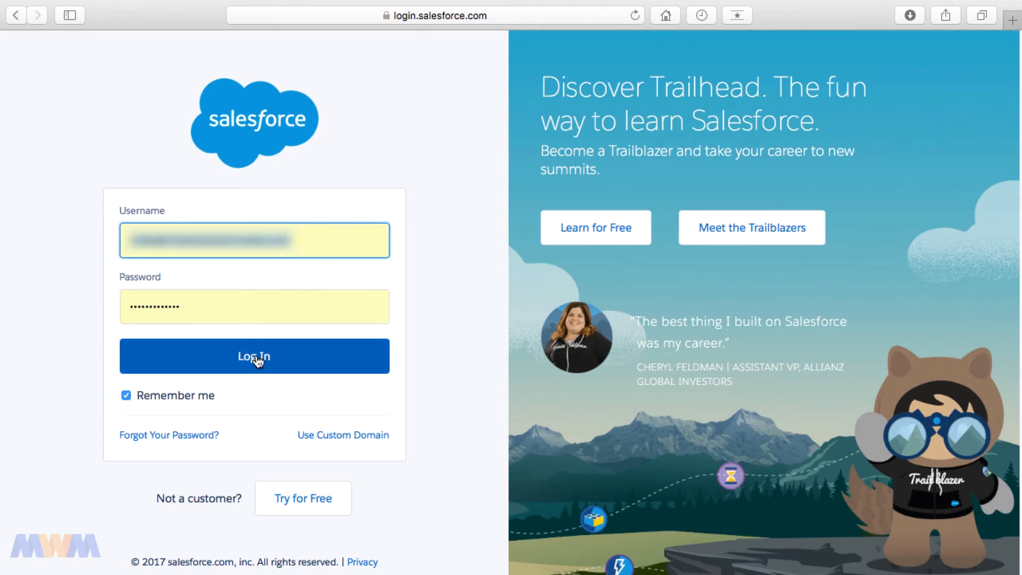
Step: Log back in with the saved credentials and postpone mobile phone registration with Remind Me Later
click(253, 356)
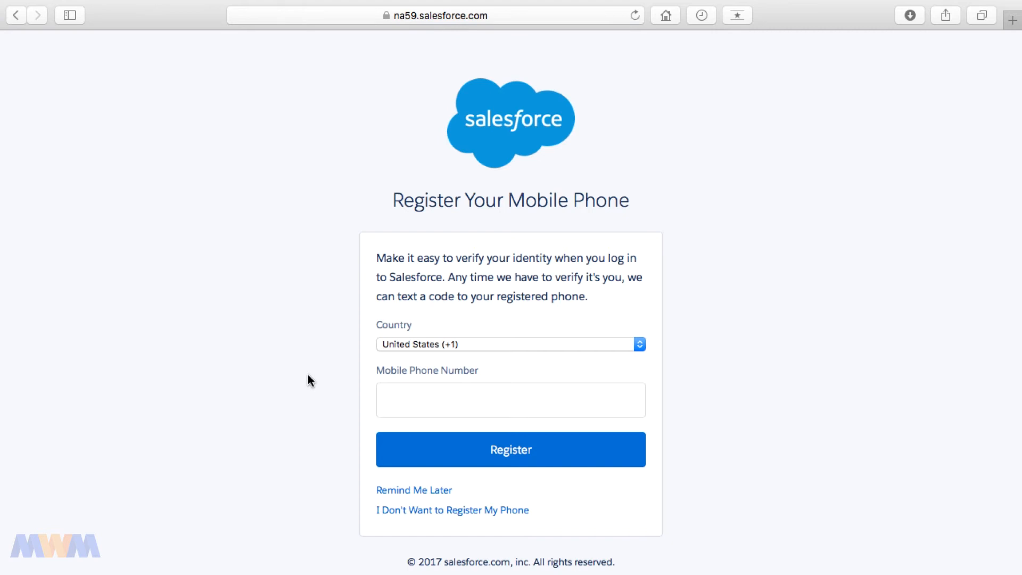
mouse_move(345, 380)
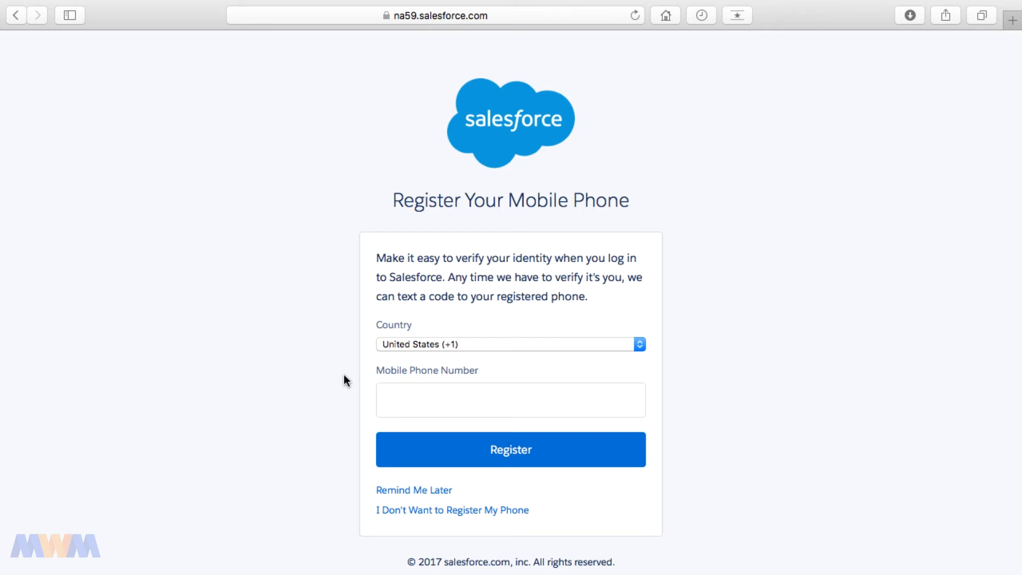
mouse_move(352, 382)
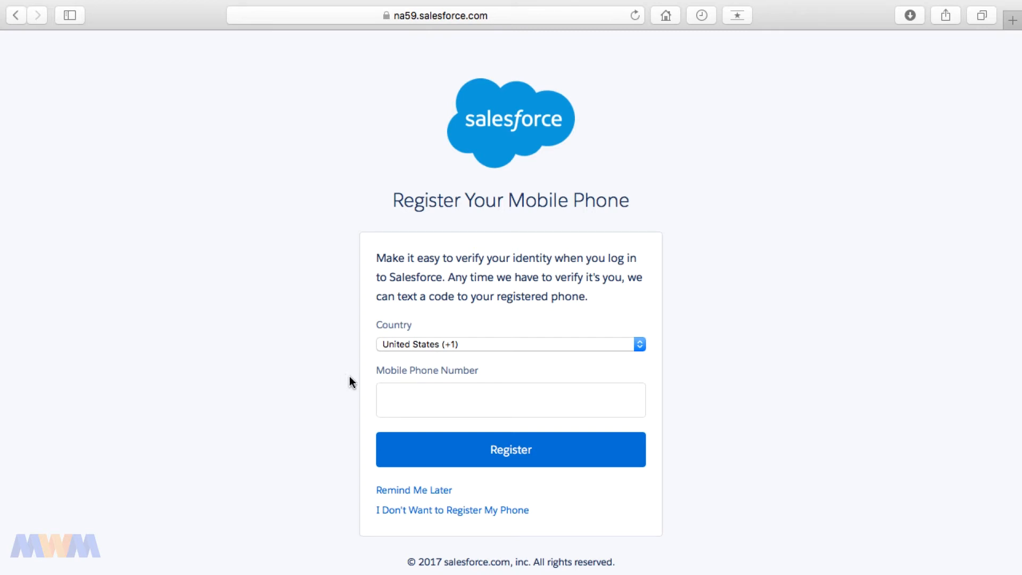
click(413, 490)
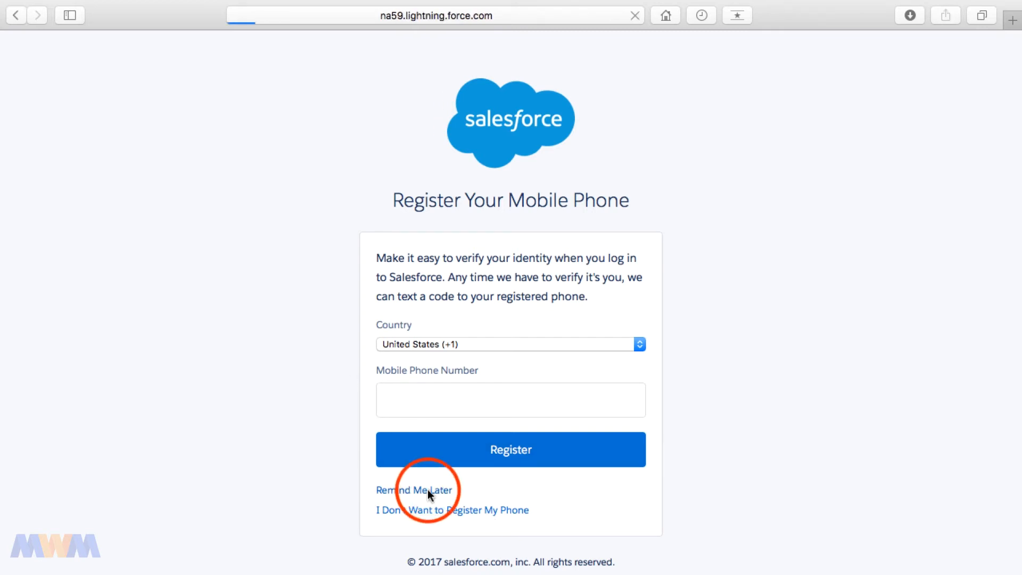
Step: From the profile menu, switch to Salesforce Classic so its home page shows
click(413, 490)
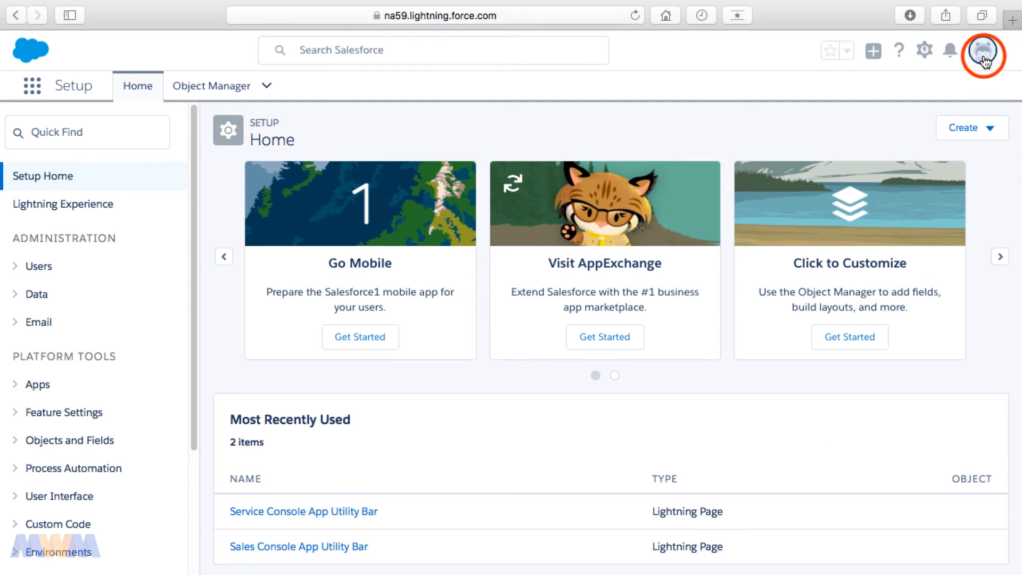
click(988, 55)
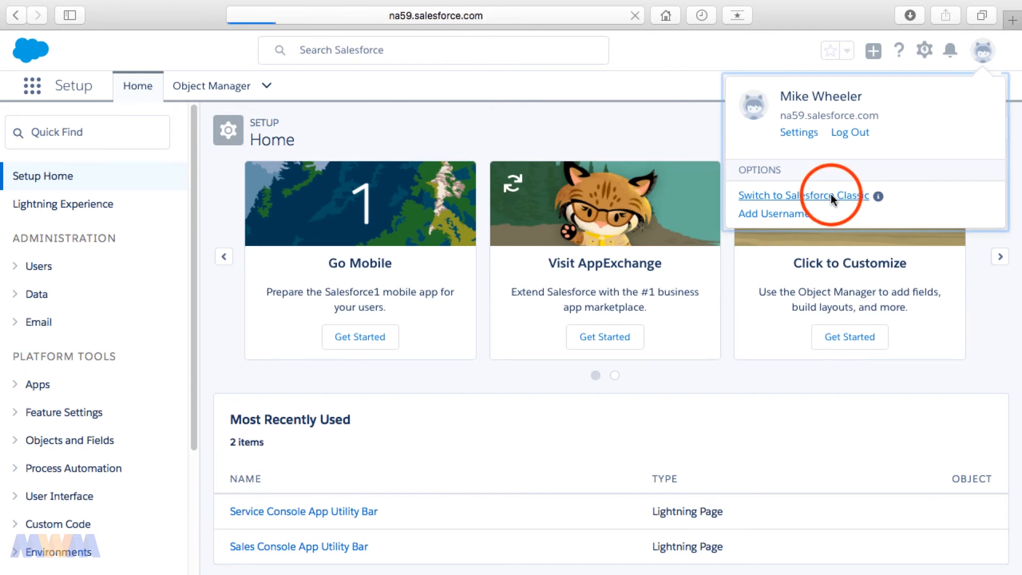
click(803, 194)
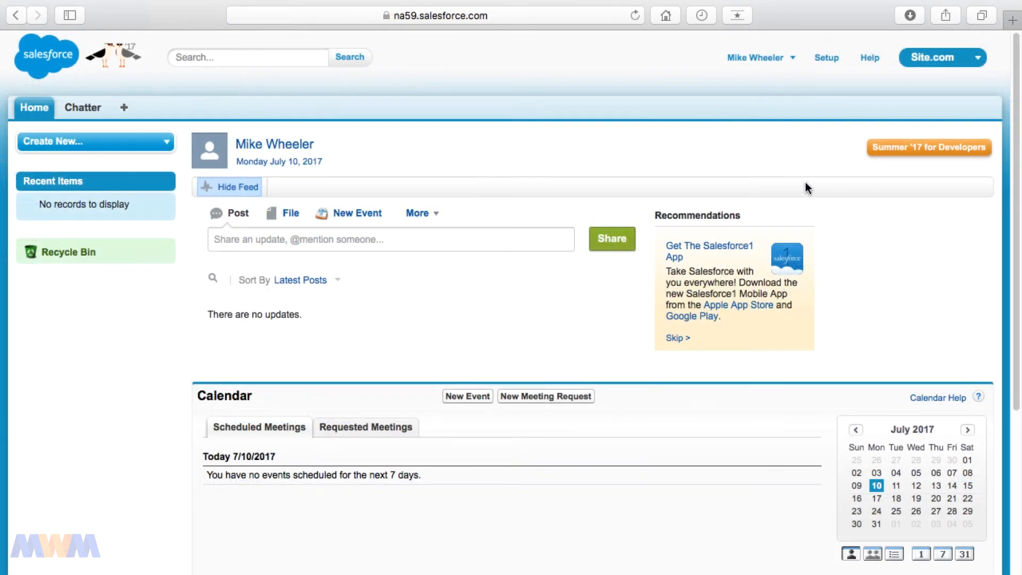